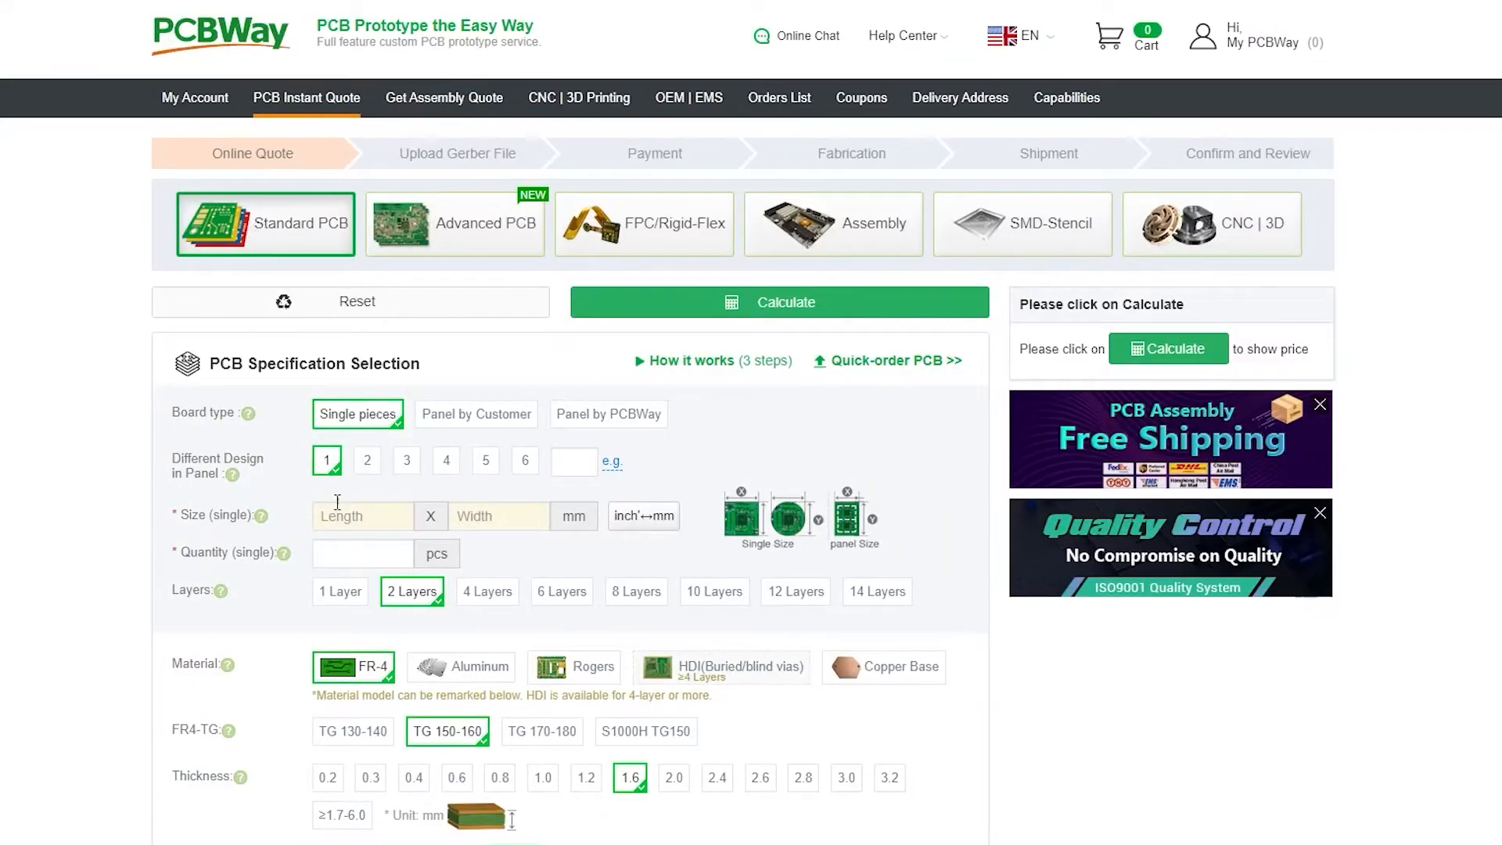
pyautogui.write('100')
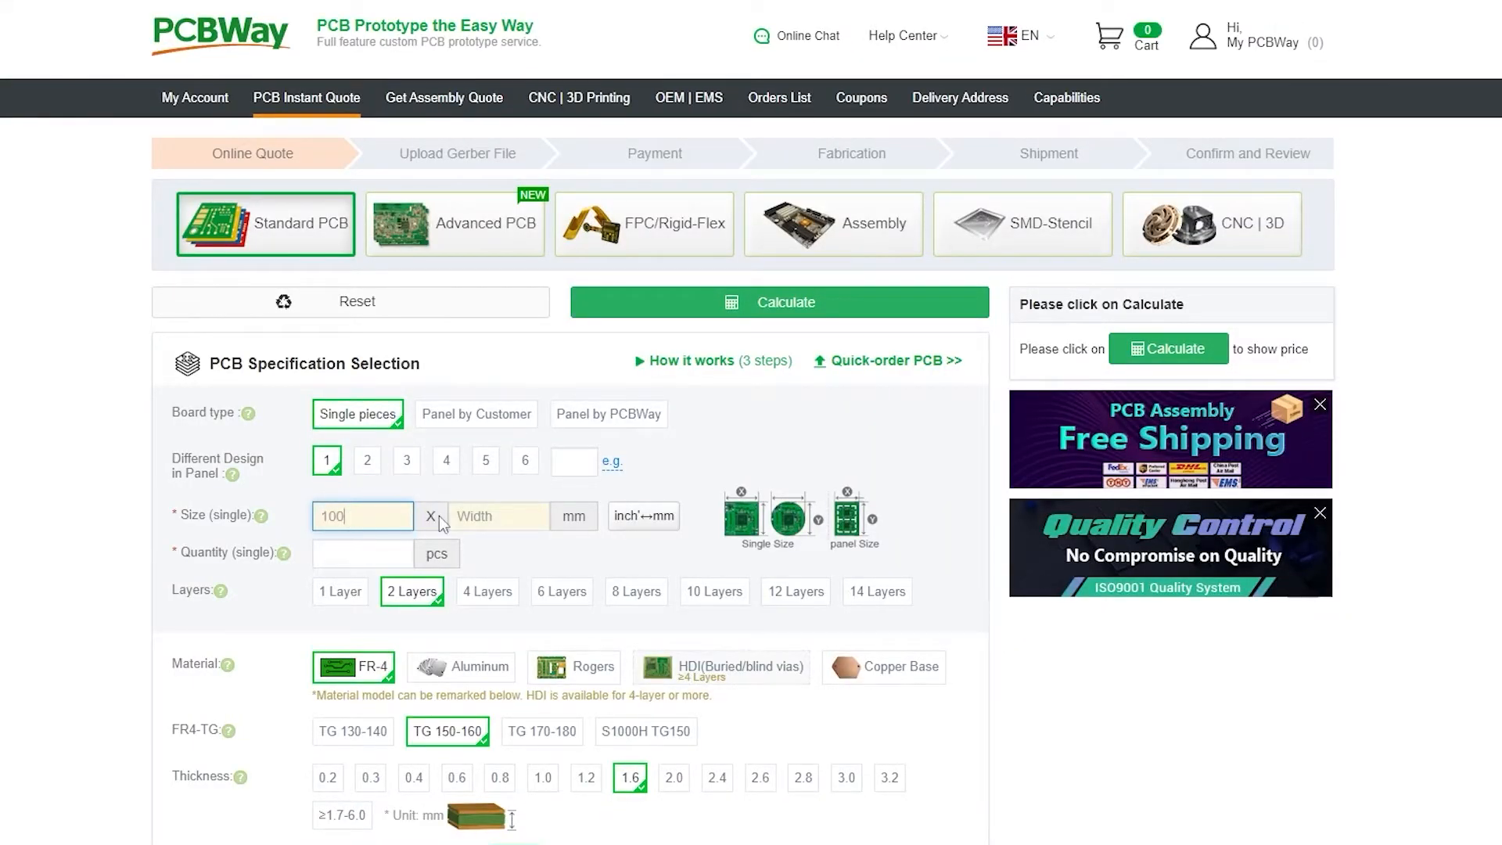
pyautogui.write('10')
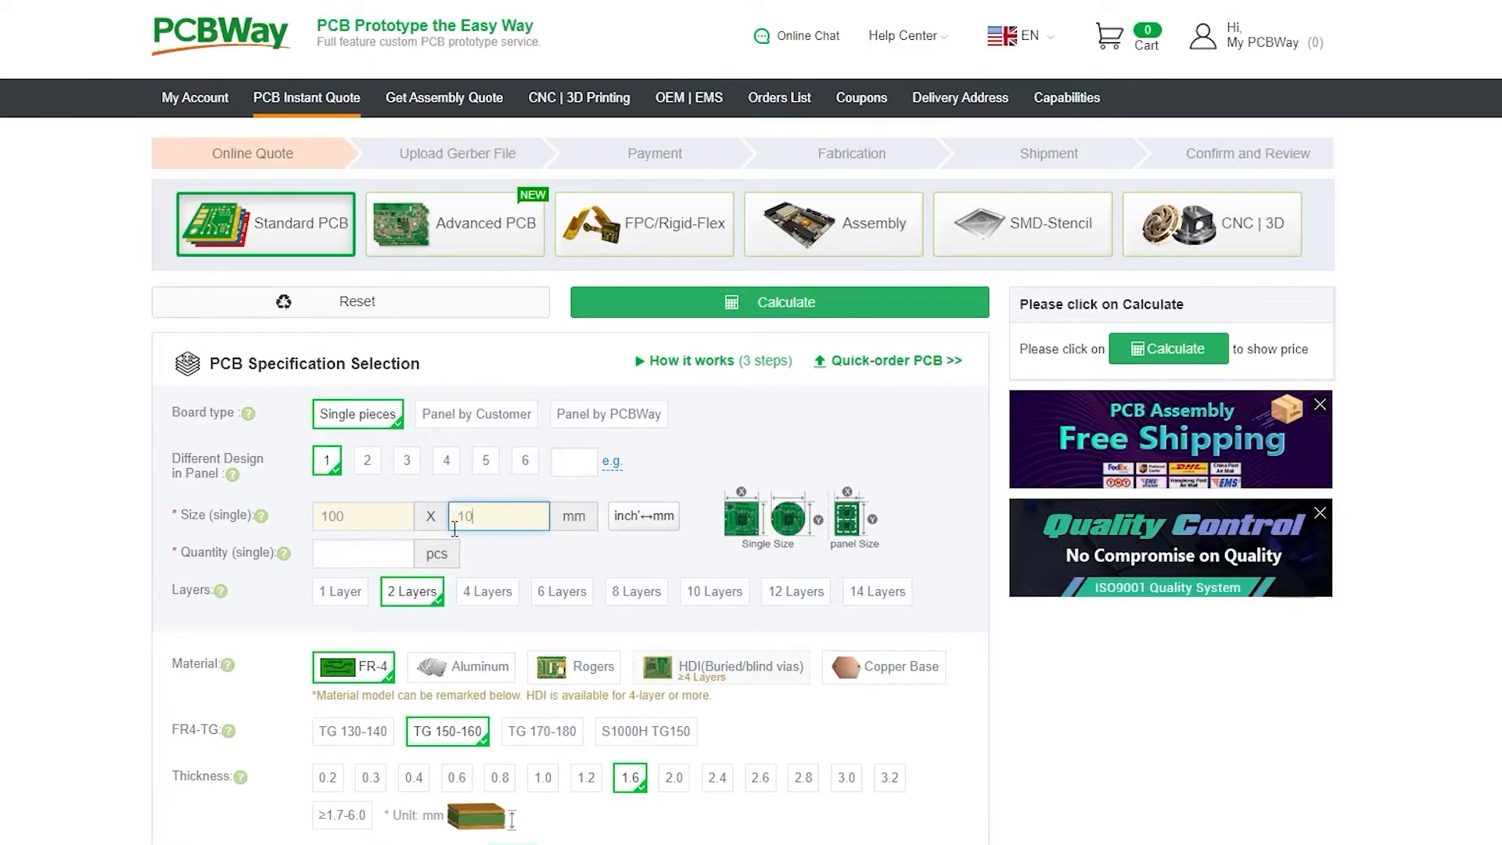